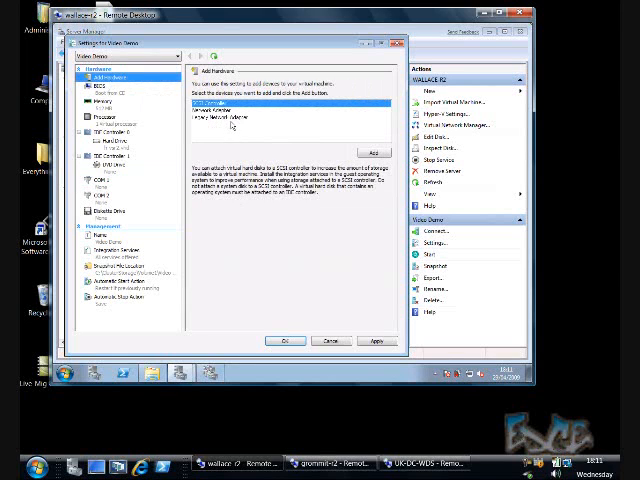
Step: Add a Legacy Network Adapter to Video Demo's hardware and apply the change
{"action": "left_click", "coordinate": [375, 151]}
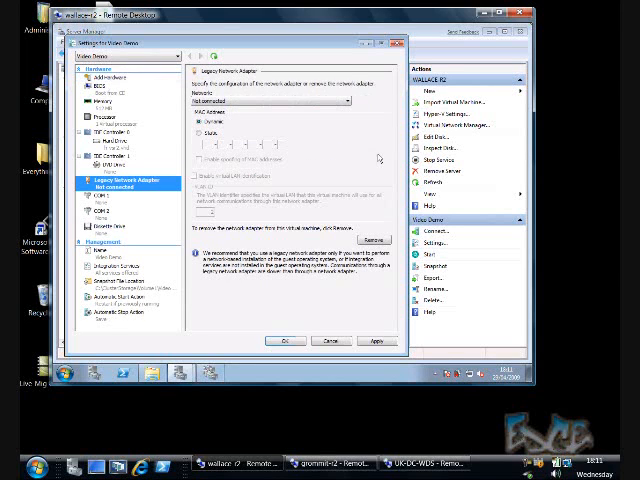
{"action": "left_click", "coordinate": [345, 100]}
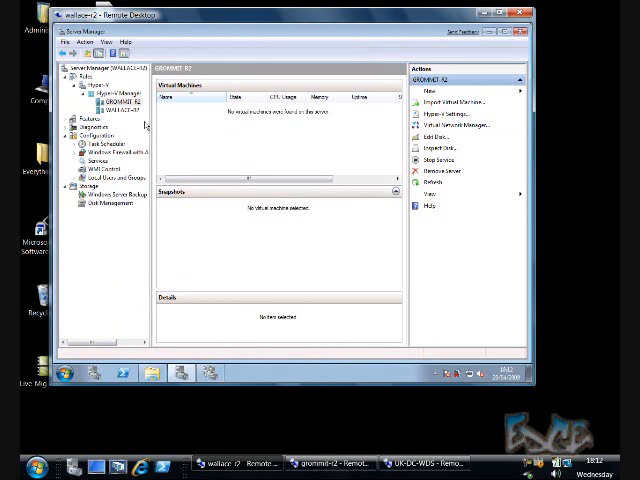
Step: Inspect GROMMIT-R2's external Wired virtual network, then show WALLACE-R2's Video Demo machine
{"action": "left_click", "coordinate": [120, 112]}
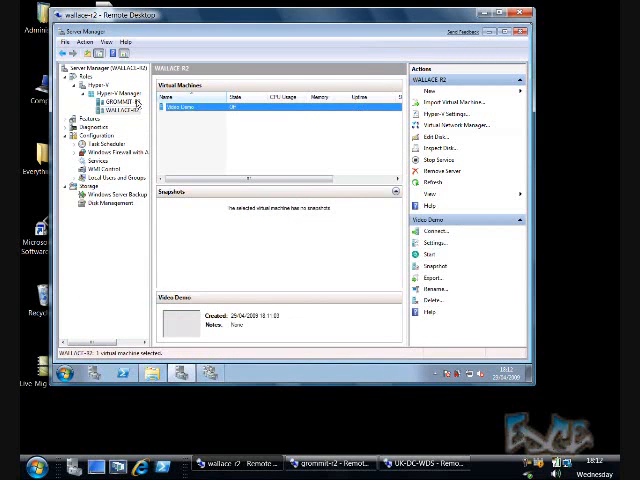
{"action": "left_click", "coordinate": [109, 105]}
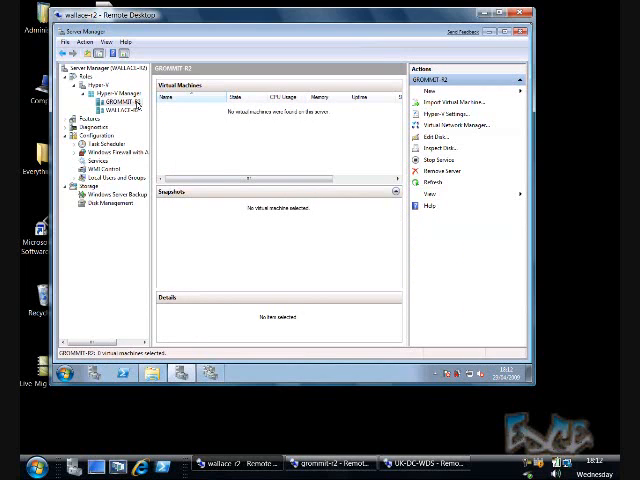
{"action": "left_click", "coordinate": [452, 125]}
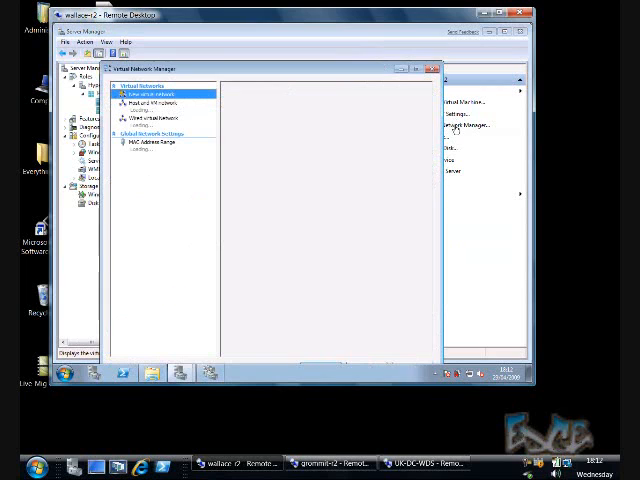
{"action": "left_click", "coordinate": [145, 91]}
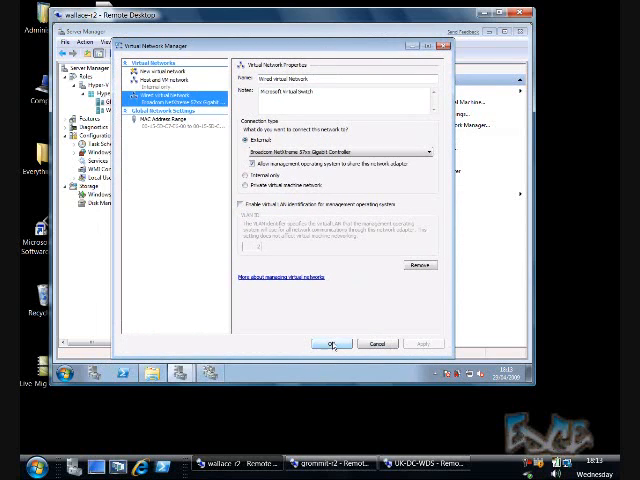
{"action": "left_click", "coordinate": [333, 343]}
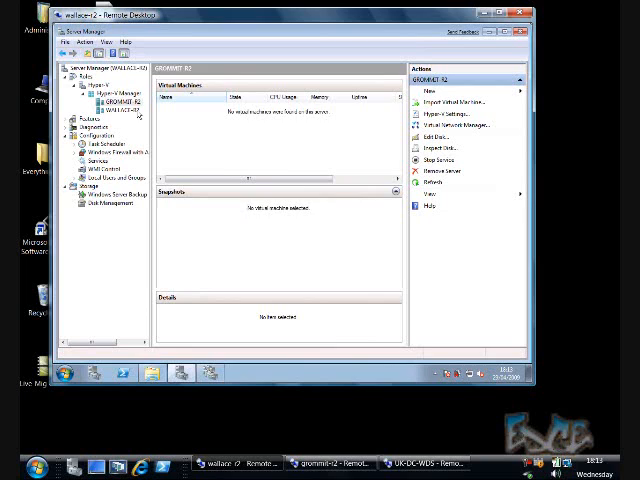
{"action": "left_click", "coordinate": [190, 105]}
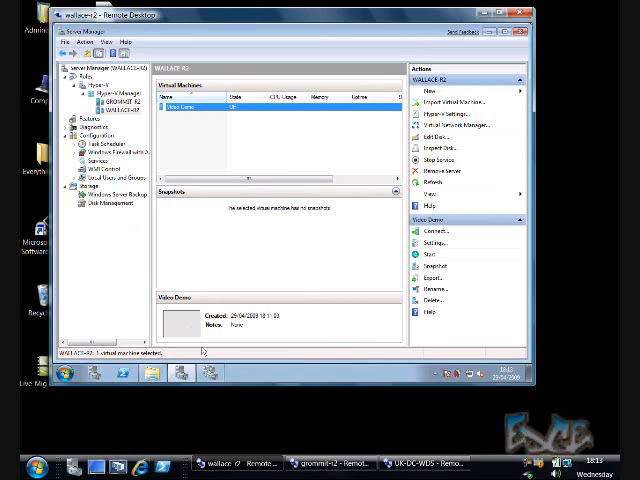
{"action": "mouse_move", "coordinate": [210, 373]}
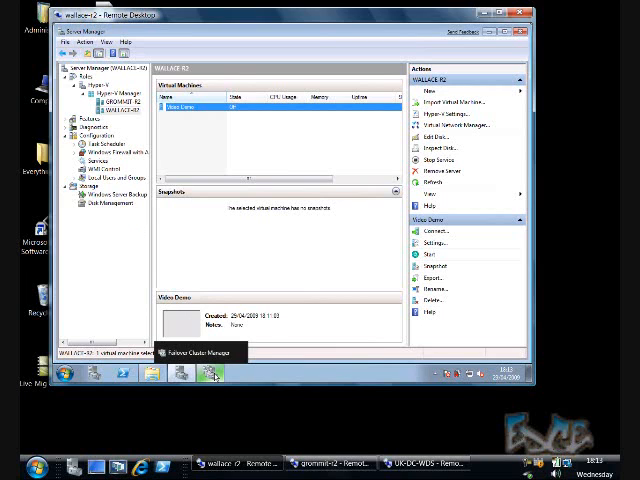
Step: Launch Failover Cluster Manager and view TopBun's empty Services and Applications
{"action": "left_click", "coordinate": [64, 373]}
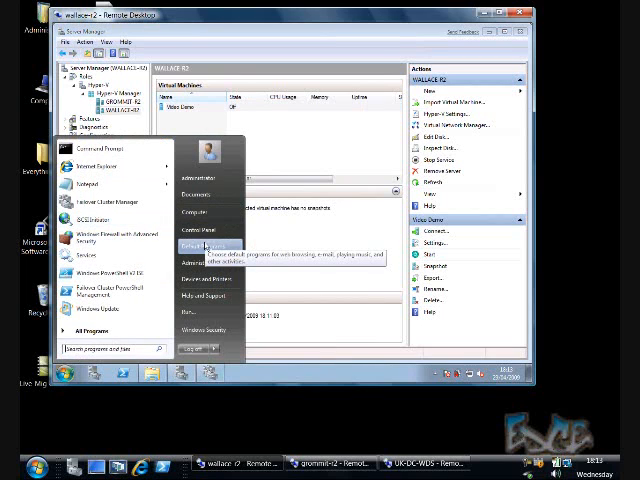
{"action": "left_click", "coordinate": [205, 267]}
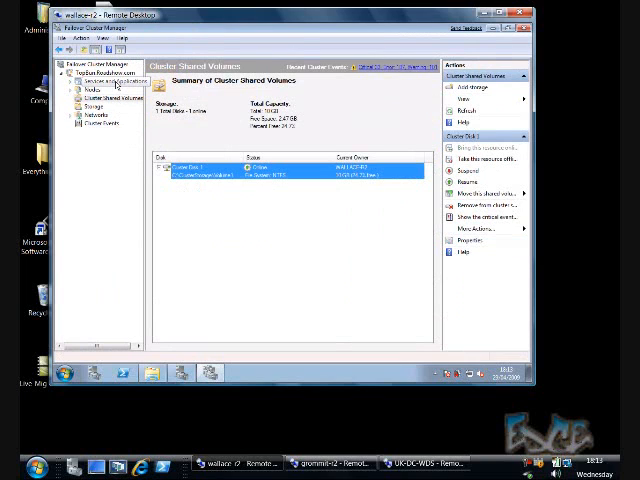
{"action": "left_click", "coordinate": [108, 80]}
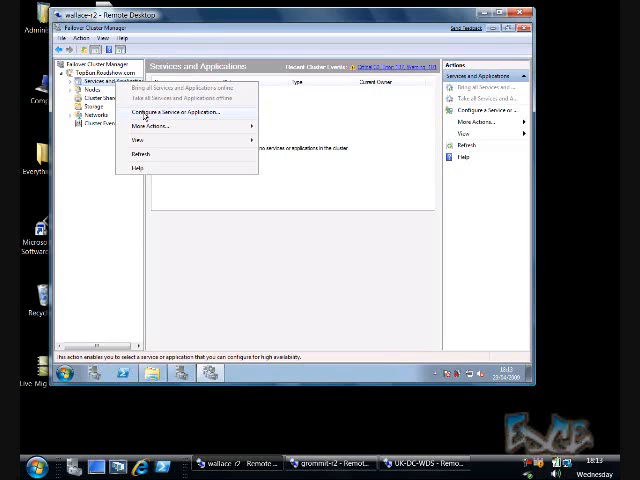
Step: Configure Video Demo as a highly available Virtual Machine service through the wizard
{"action": "left_click", "coordinate": [172, 100]}
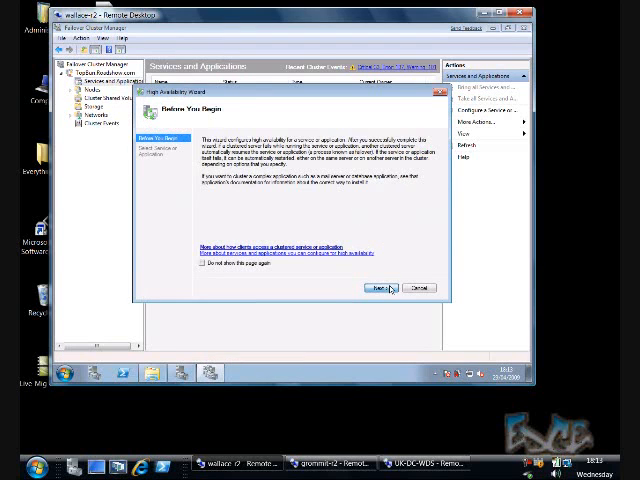
{"action": "left_click", "coordinate": [380, 288]}
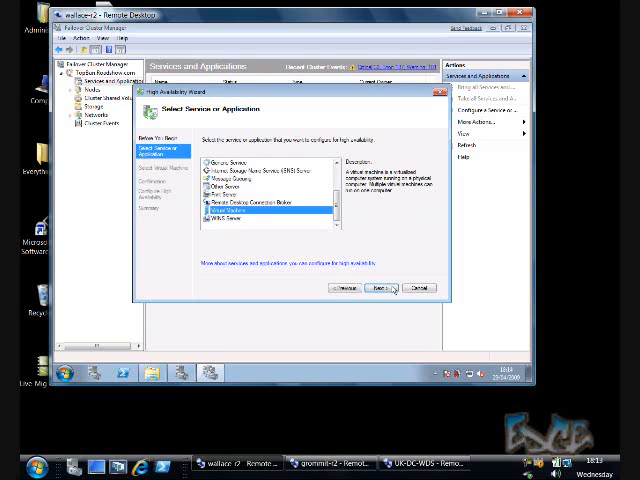
{"action": "left_click", "coordinate": [378, 288]}
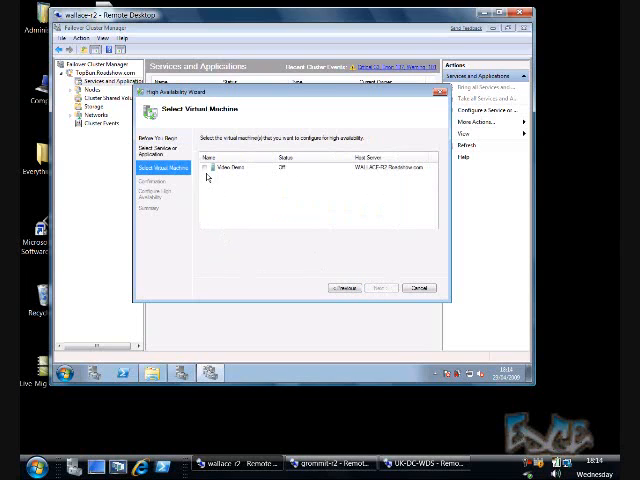
{"action": "left_click", "coordinate": [210, 172]}
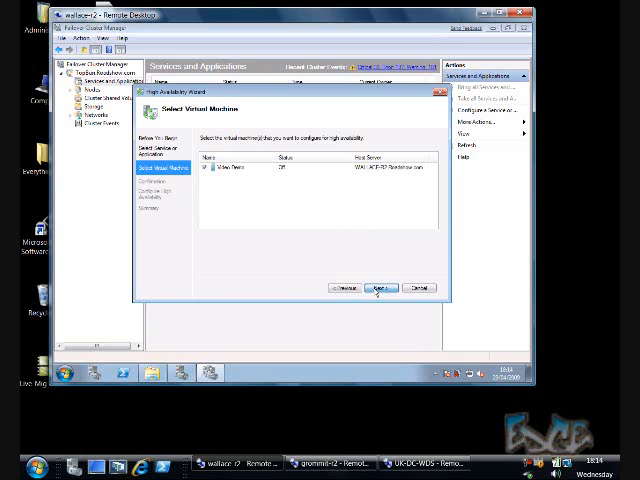
{"action": "left_click", "coordinate": [380, 288]}
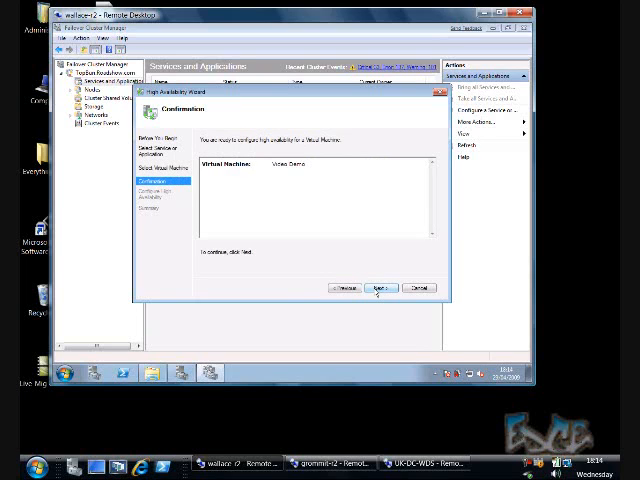
{"action": "left_click", "coordinate": [379, 287]}
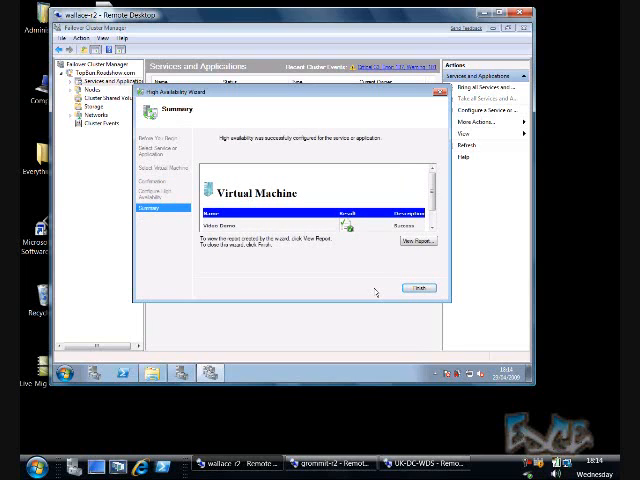
{"action": "left_click", "coordinate": [418, 288]}
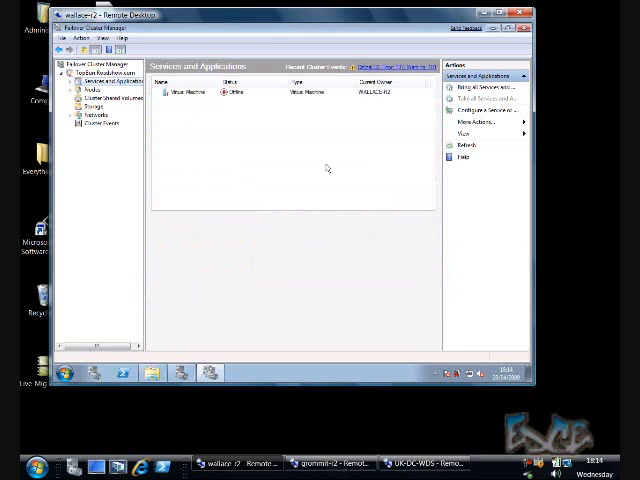
Step: Start the clustered Virtual Machine service's virtual machines from its context menu
{"action": "left_click", "coordinate": [185, 91]}
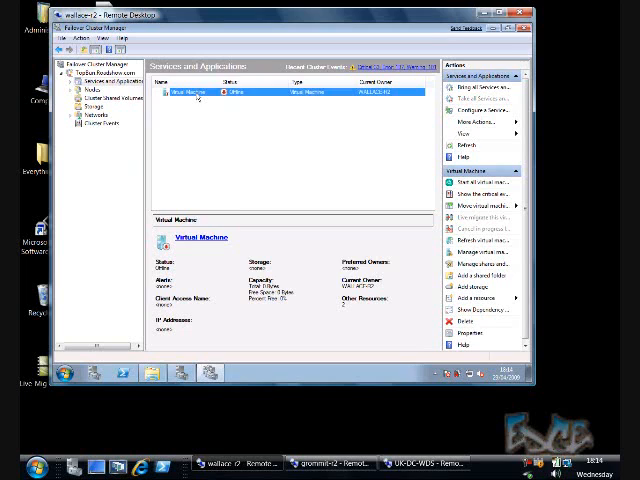
{"action": "right_click", "coordinate": [200, 92]}
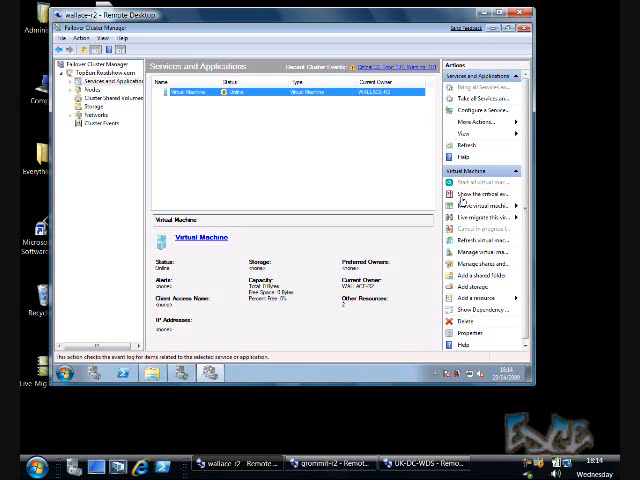
{"action": "mouse_move", "coordinate": [392, 114]}
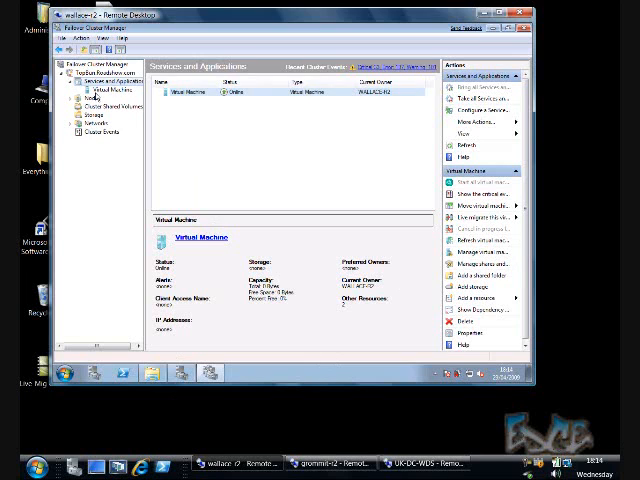
Step: Show the Virtual Machine service summary and connect to Video Demo's console
{"action": "left_click", "coordinate": [95, 87]}
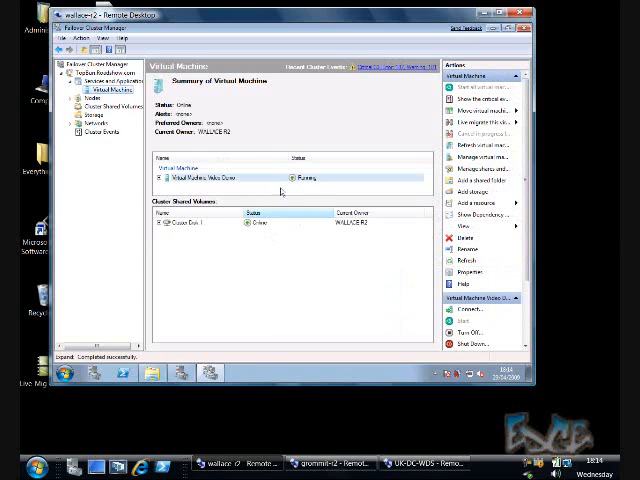
{"action": "mouse_move", "coordinate": [470, 309]}
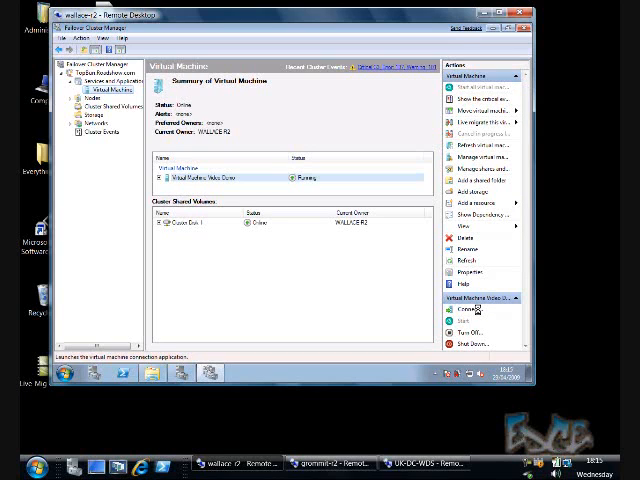
{"action": "left_click", "coordinate": [468, 308]}
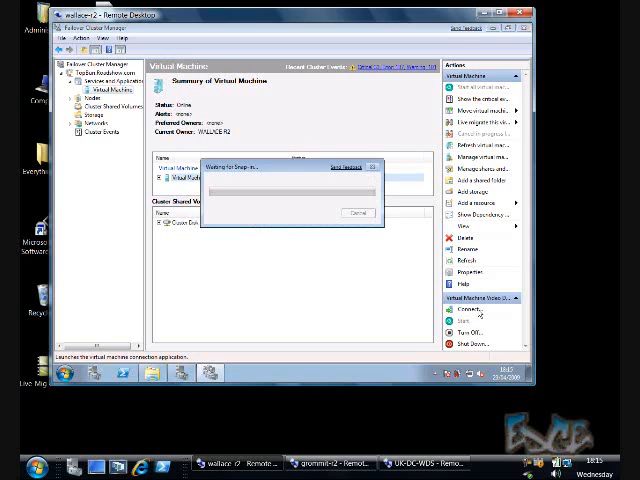
Step: Open Video Demo's console window and dismiss the 'Mouse not captured' notice
{"action": "left_click", "coordinate": [471, 309]}
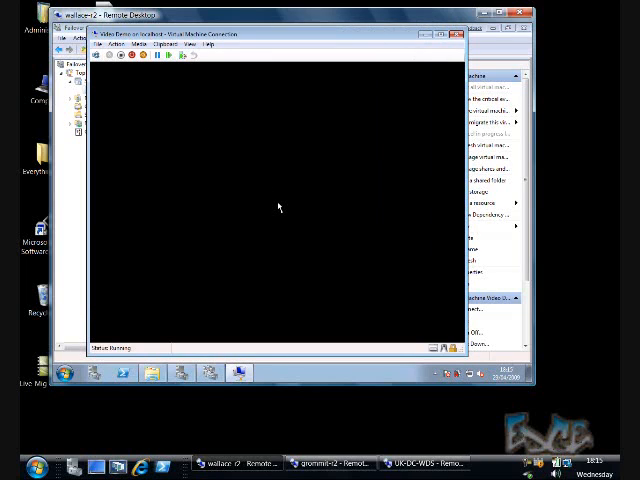
{"action": "left_click", "coordinate": [278, 207]}
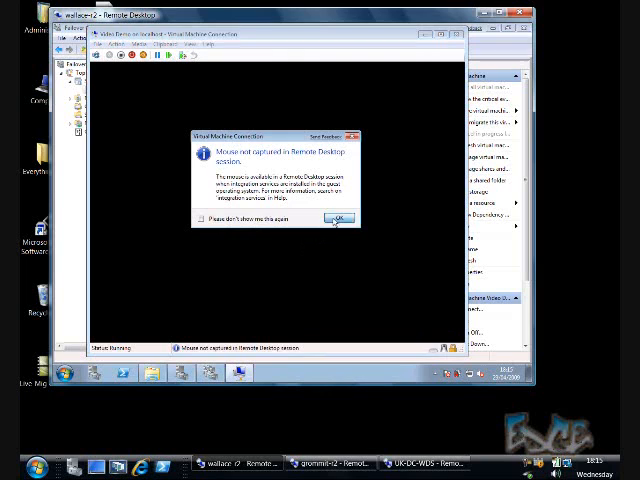
{"action": "left_click", "coordinate": [338, 218]}
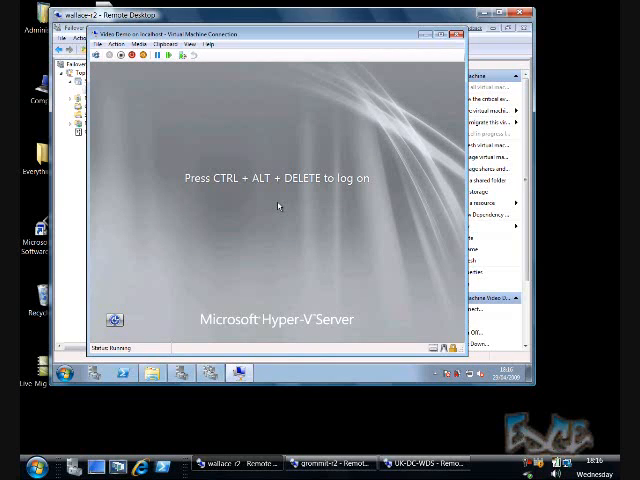
Step: Send Ctrl+Alt+Delete and log on to Video Demo as Administrator
{"action": "key", "text": "ctrl+alt+delete"}
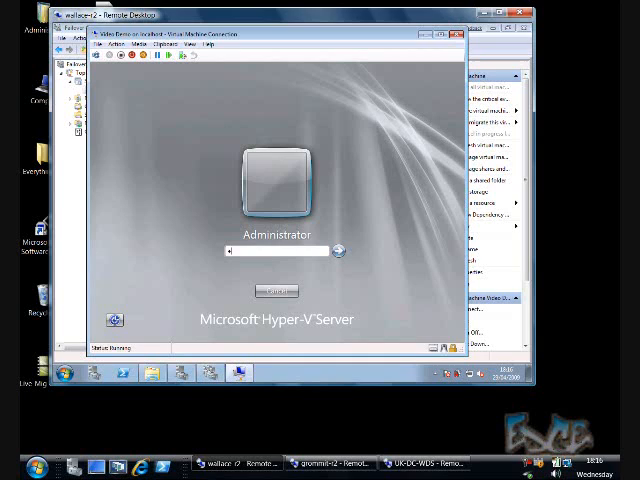
{"action": "type", "text": "password"}
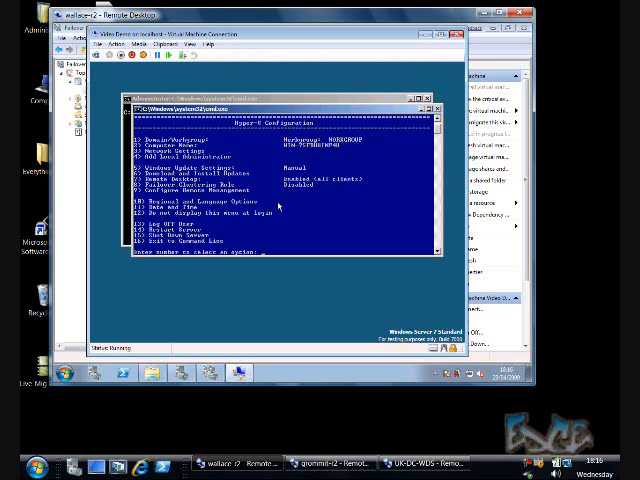
Step: Display Video Demo's network settings listing the Intel adapter at 10.10.10.35
{"action": "type", "text": "1"}
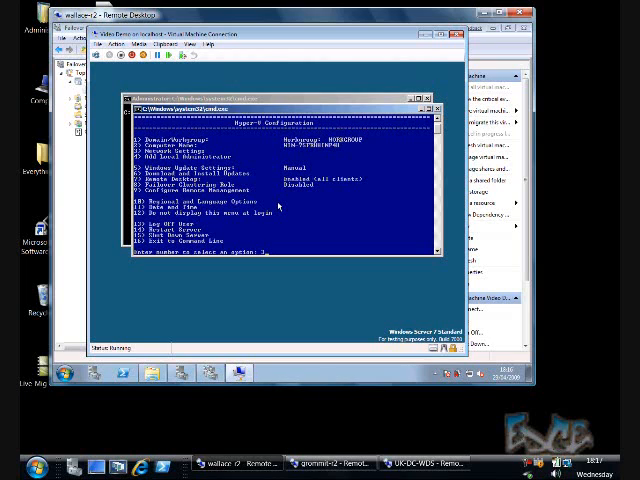
{"action": "type", "text": "3"}
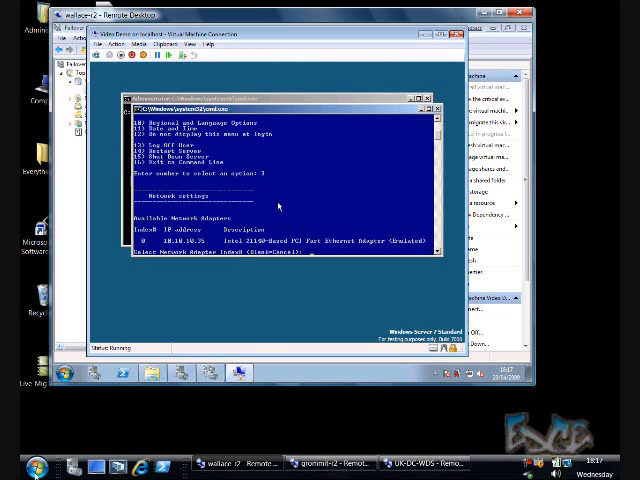
{"action": "left_click", "coordinate": [11, 464]}
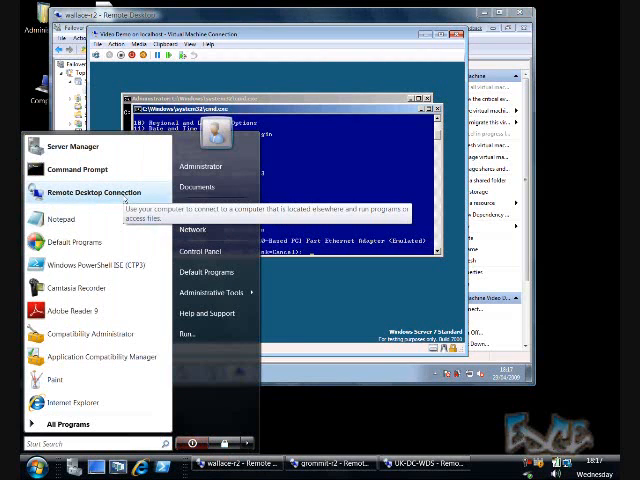
Step: Open a Remote Desktop session to 10.10.10.35 as Administrator, accepting the trust prompt
{"action": "left_click", "coordinate": [92, 192]}
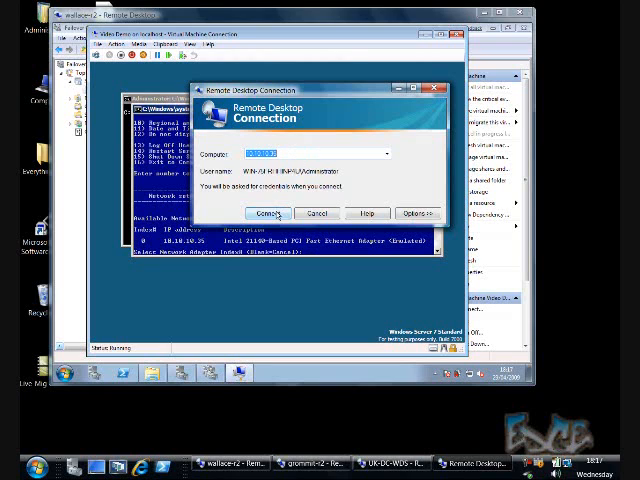
{"action": "type", "text": "10.10.10.35"}
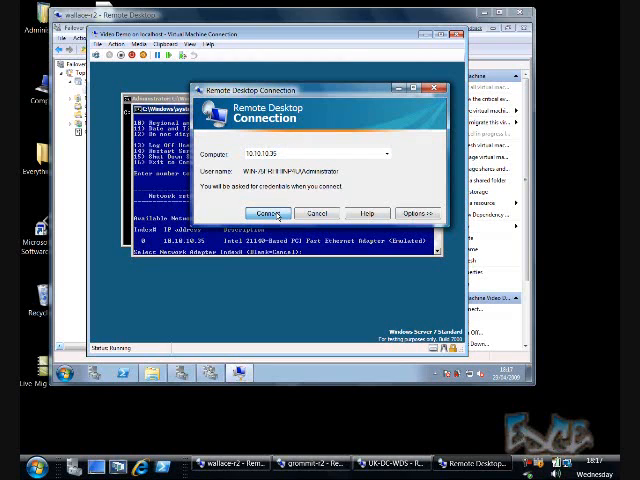
{"action": "left_click", "coordinate": [267, 212]}
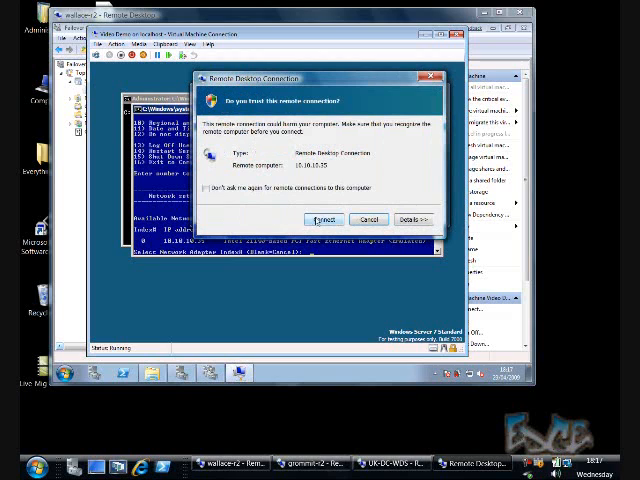
{"action": "left_click", "coordinate": [324, 219]}
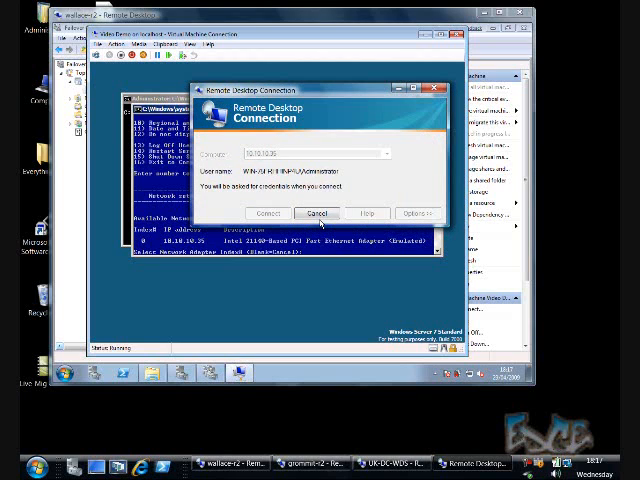
{"action": "left_click", "coordinate": [267, 213]}
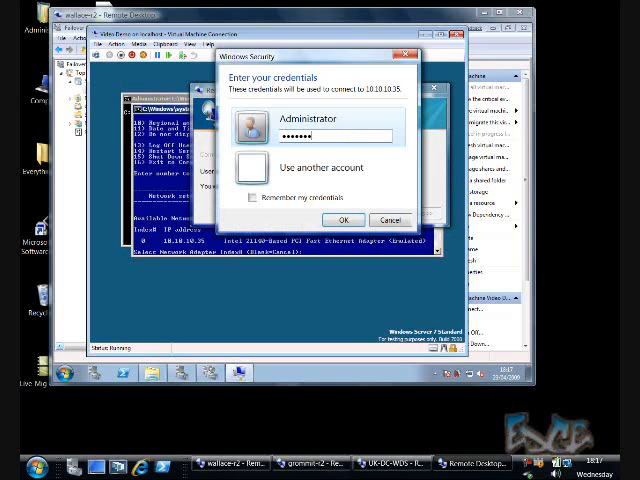
{"action": "left_click", "coordinate": [343, 219]}
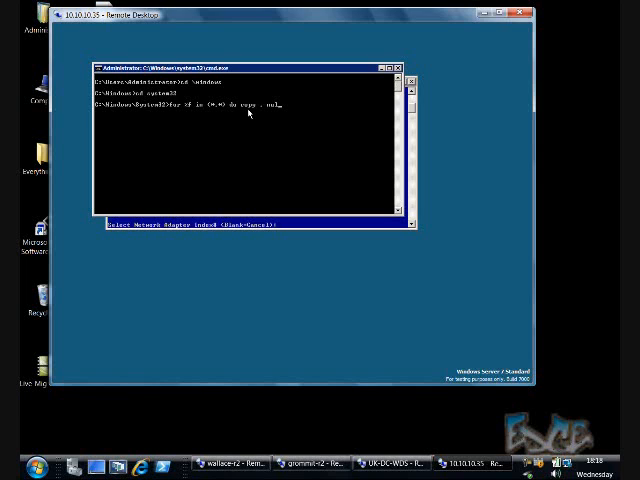
Step: Run the loop copying every system32 file to nul in the remote cmd window
{"action": "key", "text": "Return"}
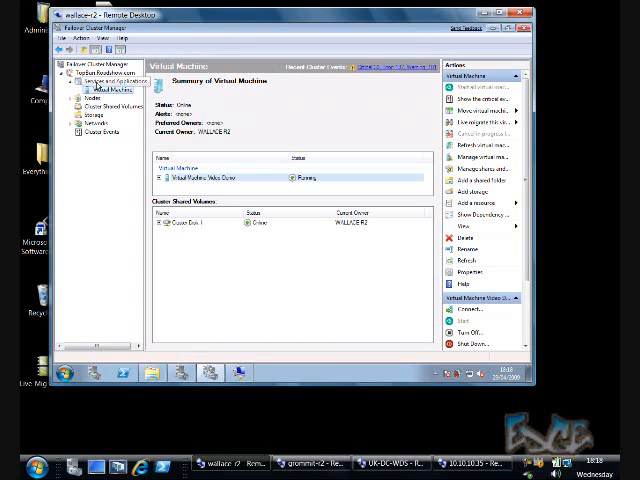
Step: Select Services and Applications and bring up the Video Demo machine's move actions
{"action": "left_click", "coordinate": [113, 80]}
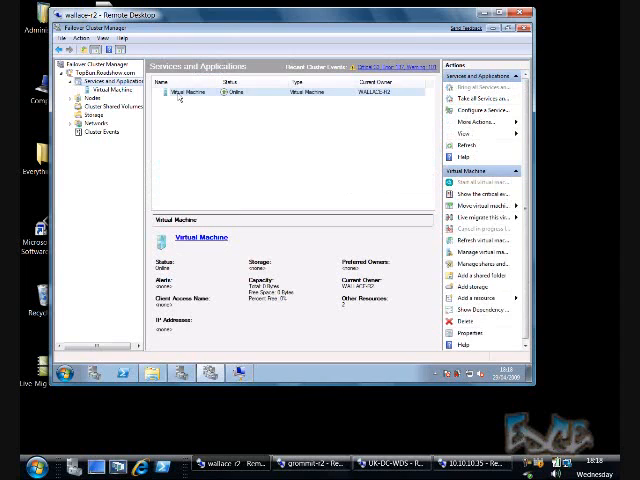
{"action": "right_click", "coordinate": [200, 91]}
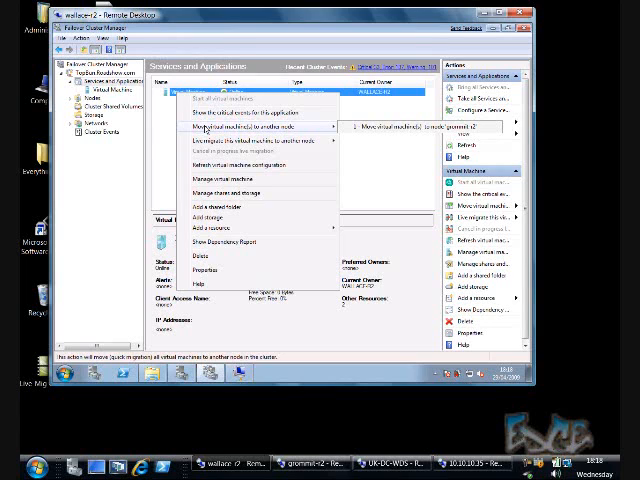
{"action": "mouse_move", "coordinate": [260, 142]}
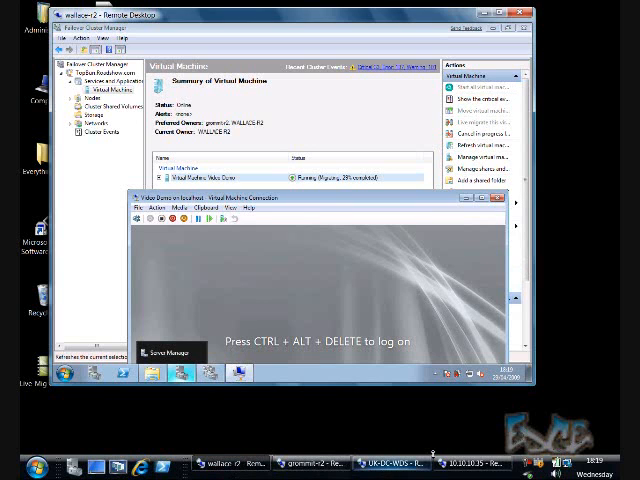
Step: Show the 10.10.10.35 copy session beside the migration status and watch Video Demo reach grommit-r2
{"action": "left_click", "coordinate": [470, 462]}
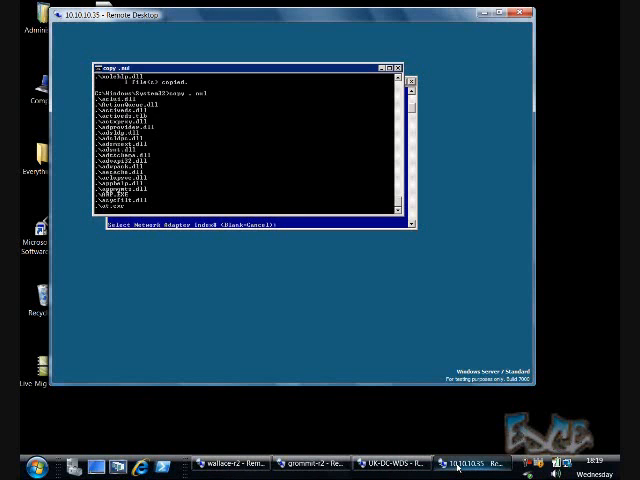
{"action": "left_click", "coordinate": [234, 462]}
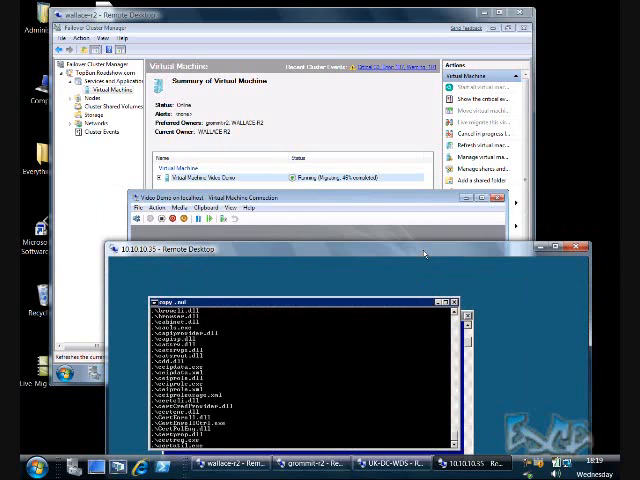
{"action": "scroll", "scroll_direction": "down", "scroll_amount": 3}
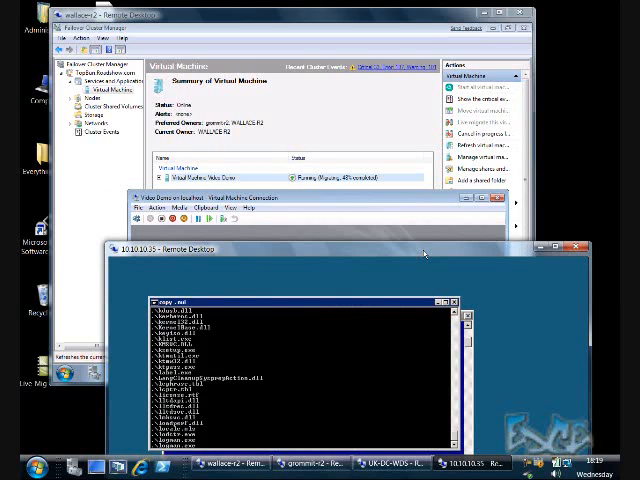
{"action": "scroll", "scroll_direction": "down", "scroll_amount": 3}
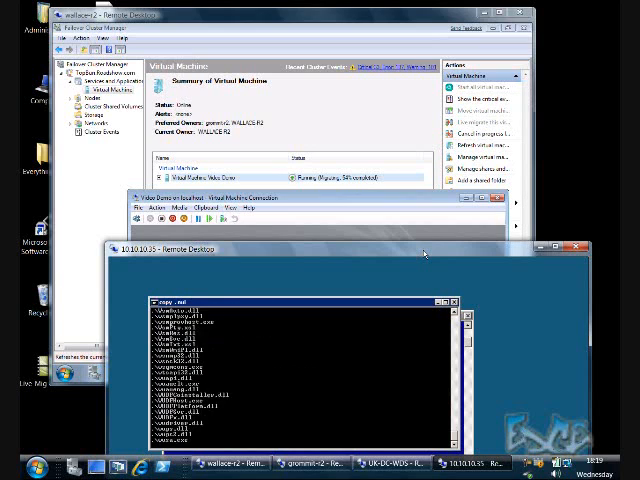
{"action": "scroll", "scroll_direction": "down", "scroll_amount": 3}
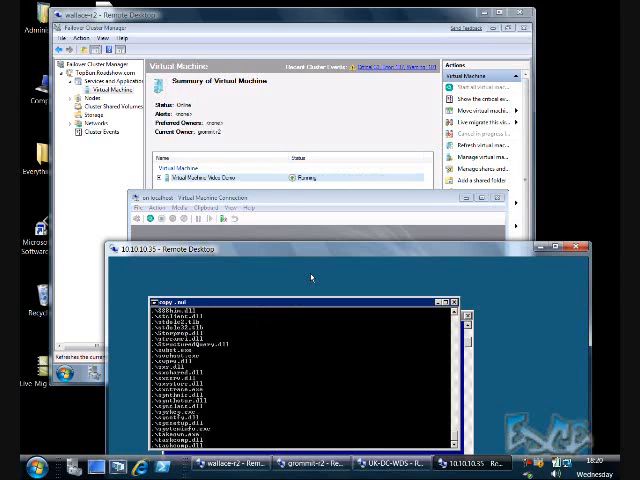
{"action": "scroll", "scroll_direction": "down", "scroll_amount": 3}
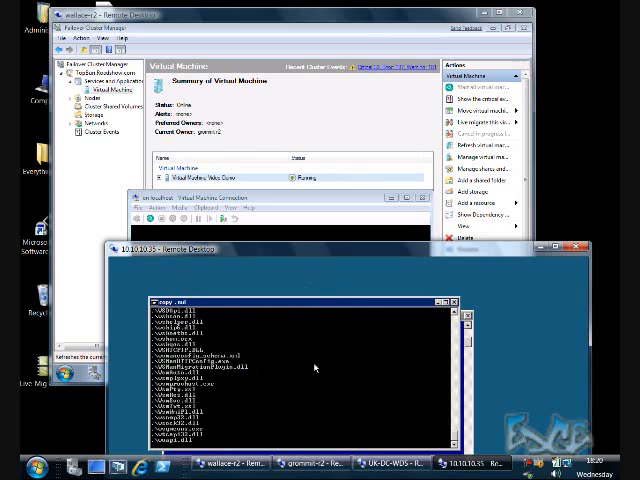
{"action": "scroll", "scroll_direction": "down", "scroll_amount": 3}
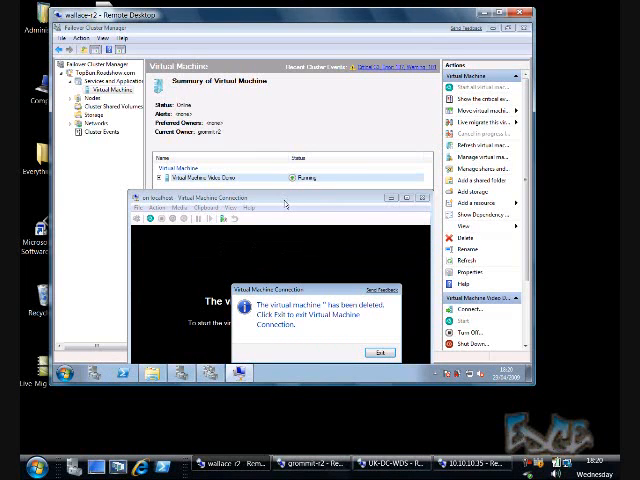
{"action": "mouse_move", "coordinate": [280, 256]}
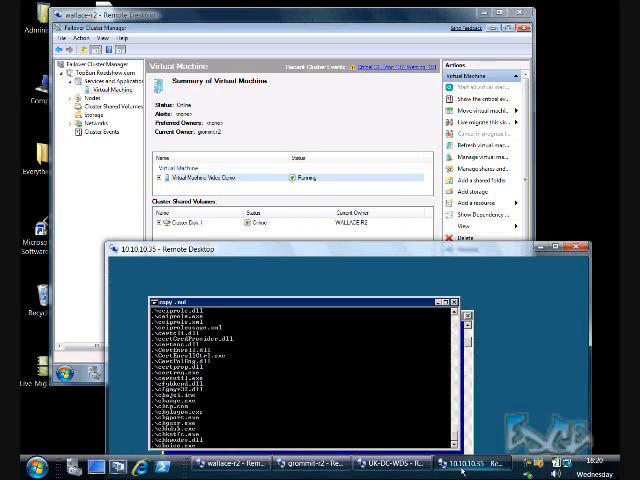
{"action": "scroll", "scroll_direction": "down", "scroll_amount": 3}
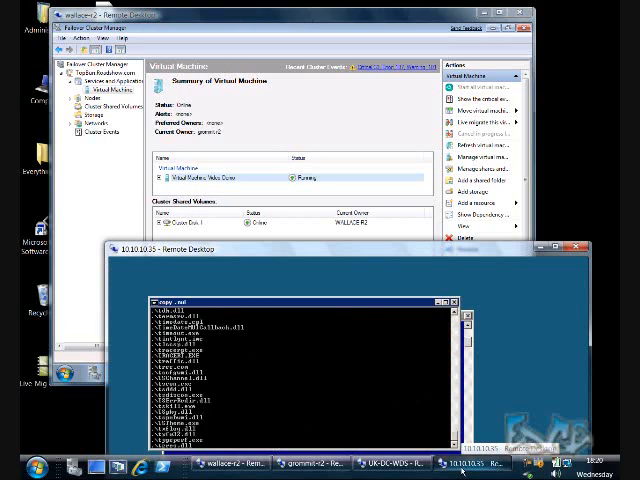
{"action": "scroll", "scroll_direction": "down", "scroll_amount": 3}
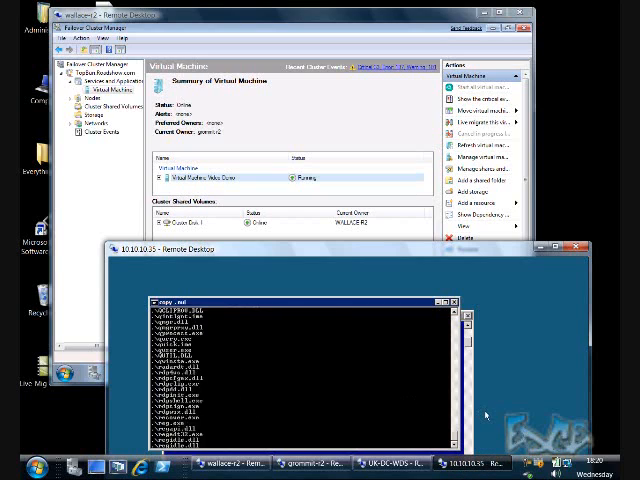
{"action": "scroll", "scroll_direction": "down", "scroll_amount": 3}
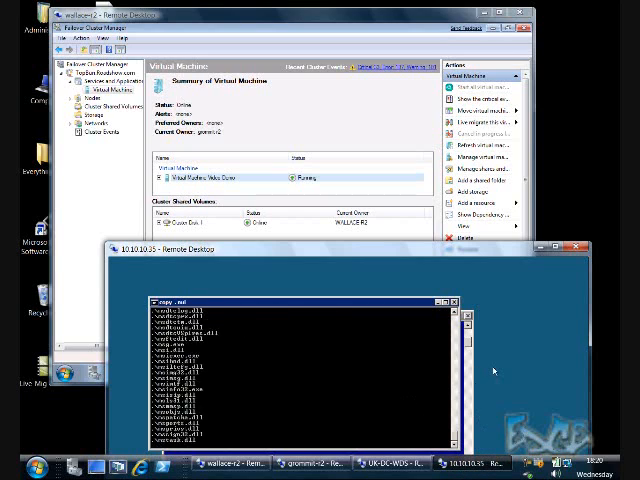